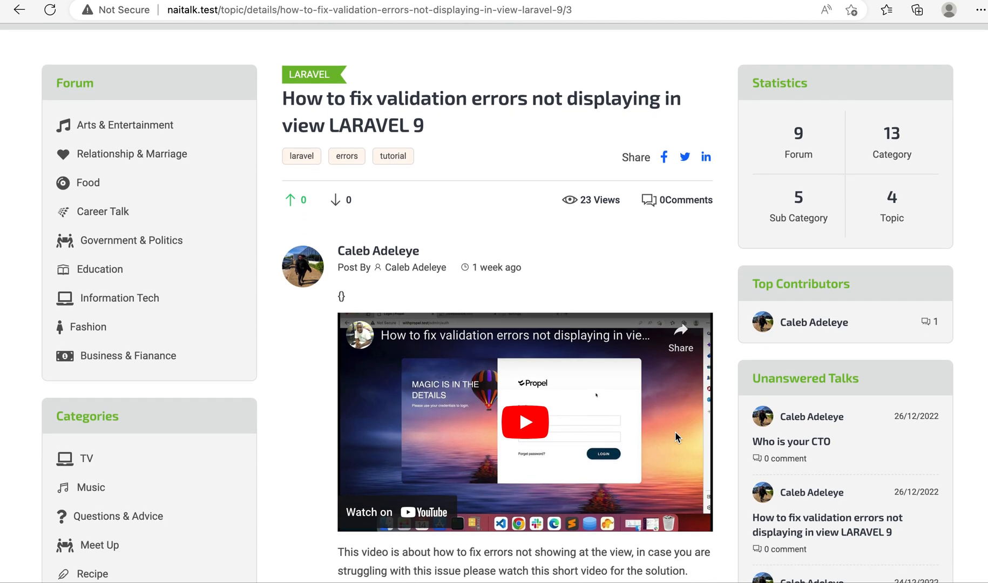
Step: From the dashboard, reach the Create Topic form via the sidebar
scroll("down", 3)
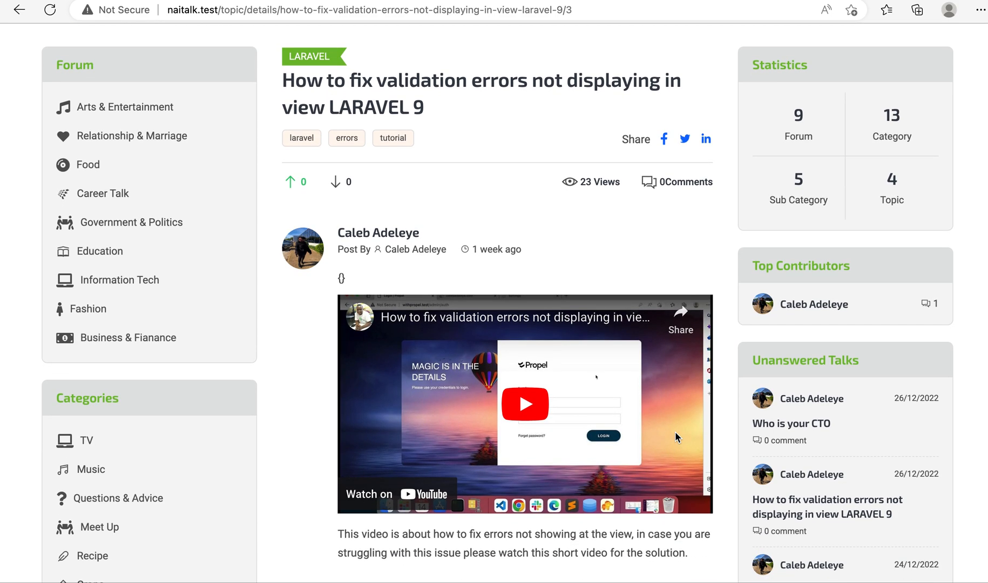
scroll("down", 3)
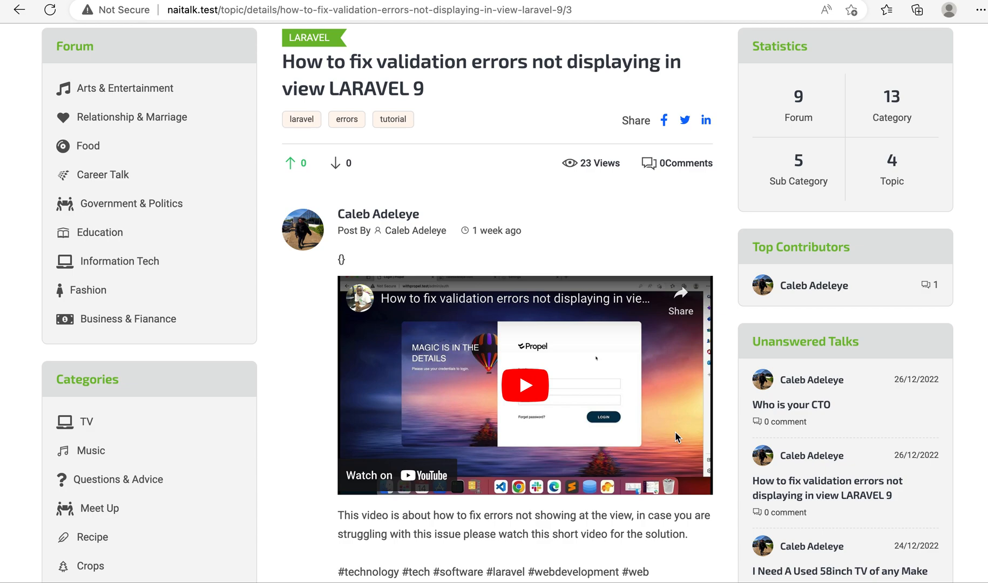
scroll("down", 3)
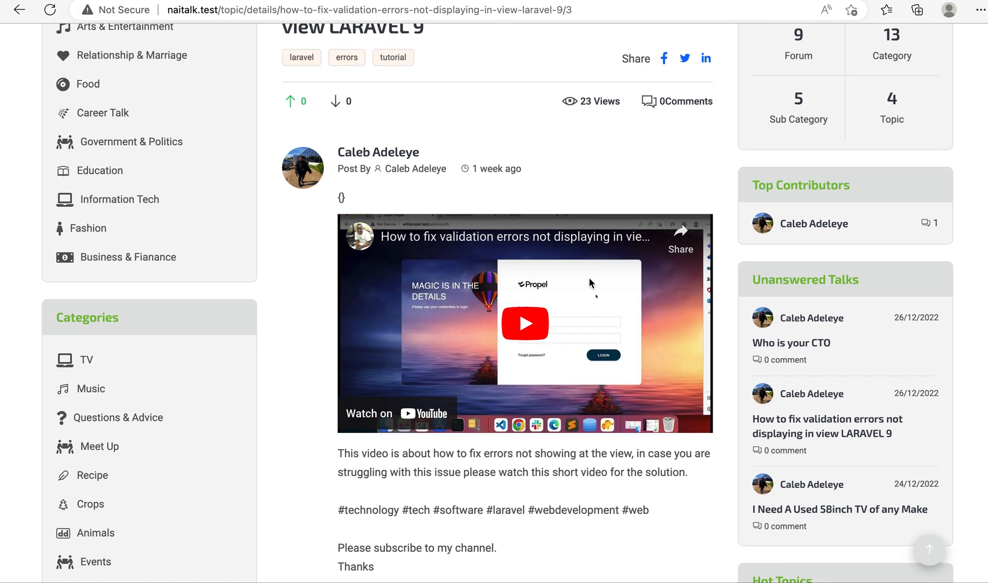
mouse_move(666, 347)
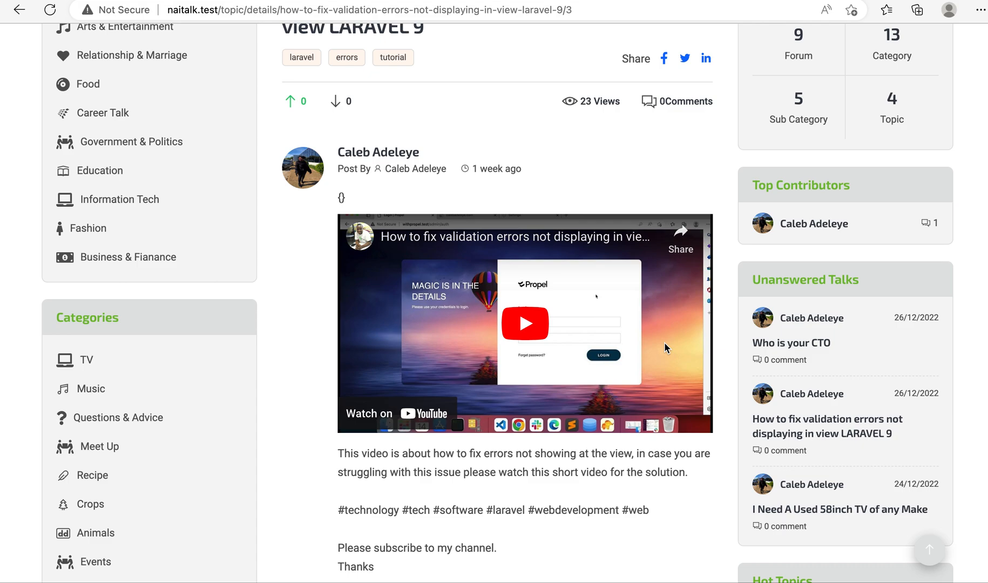
scroll("down", 3)
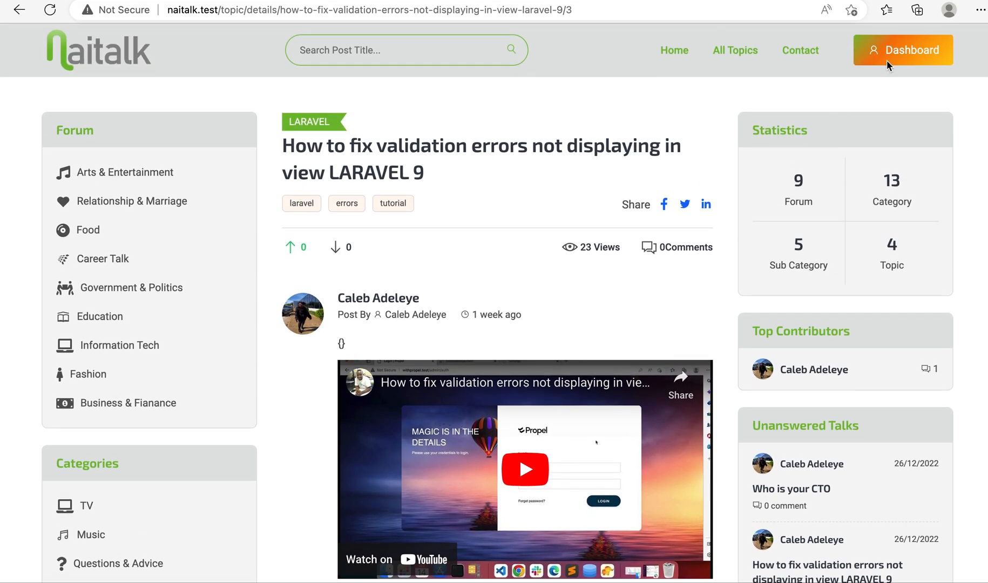
left_click(903, 50)
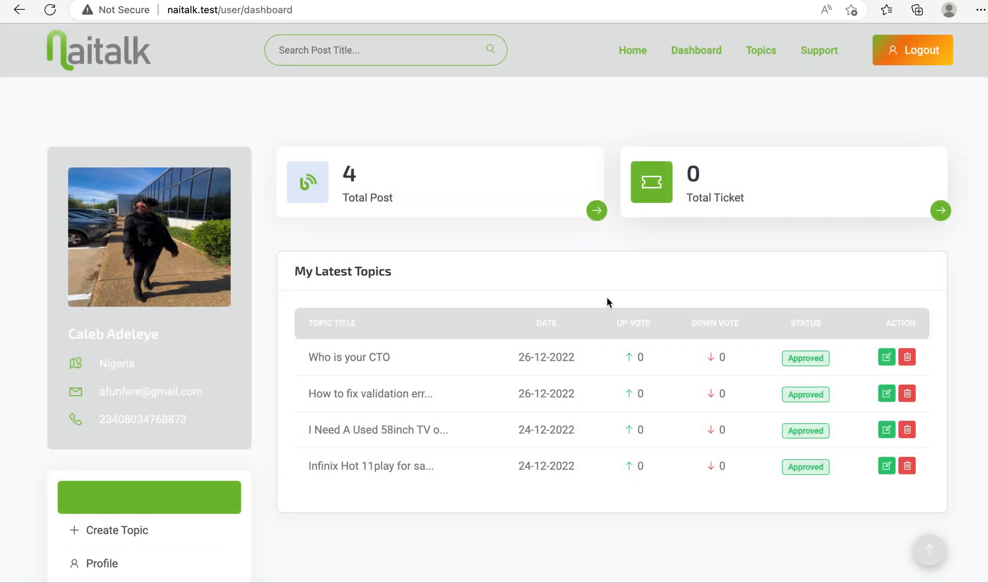
scroll("down", 3)
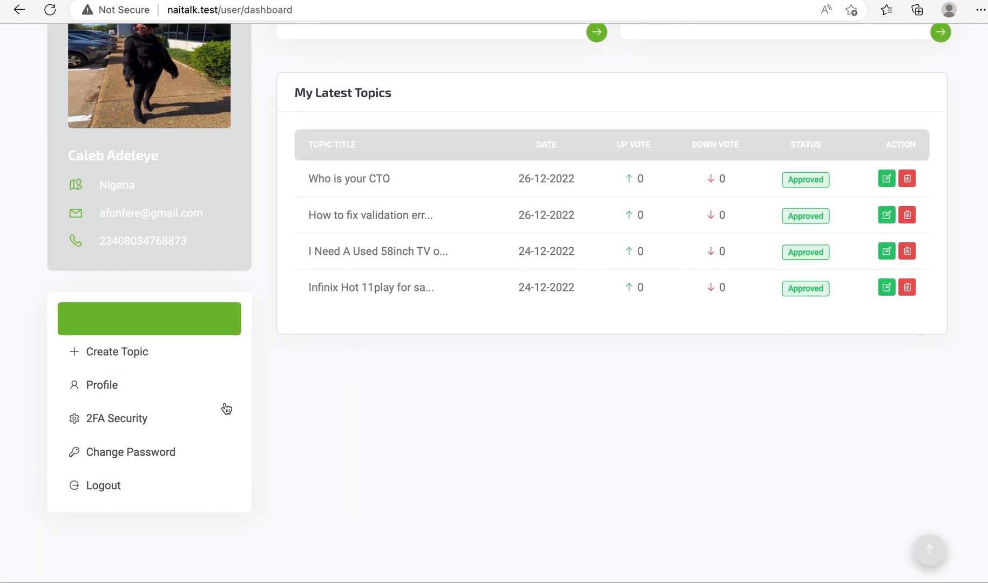
left_click(116, 351)
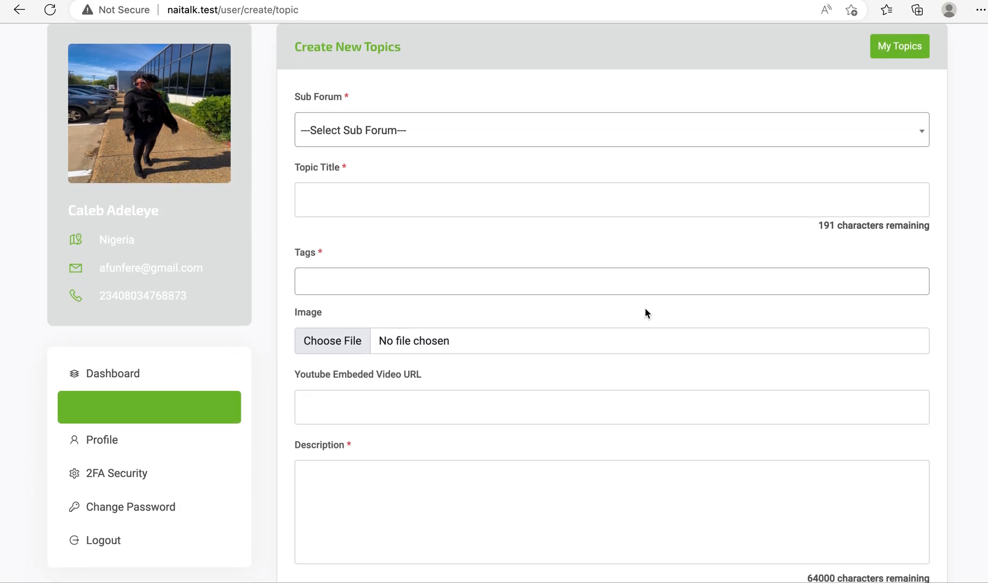
Step: Fill the Youtube Embeded Video URL field with the saved YouTube watch link suggestion
scroll("down", 3)
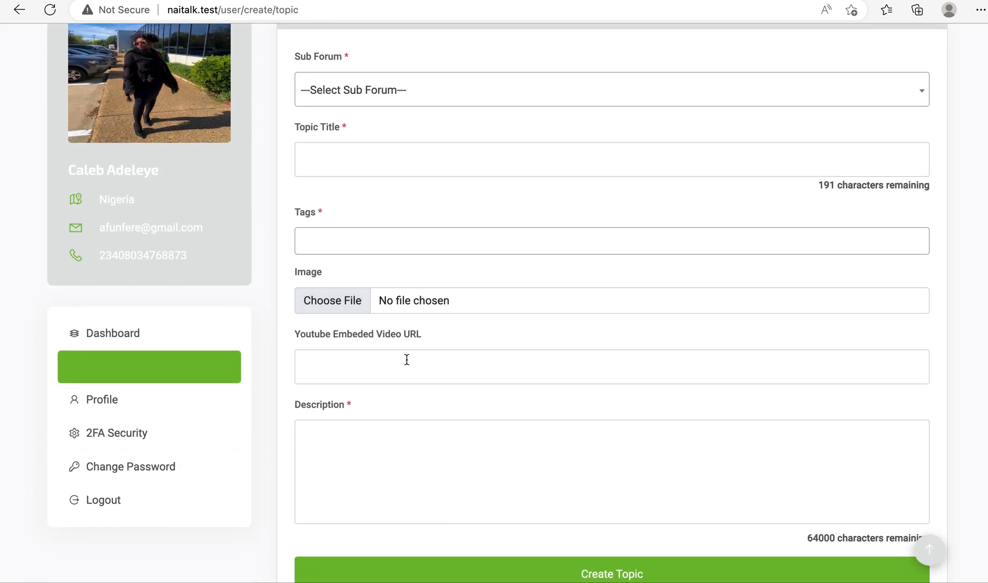
left_click(610, 367)
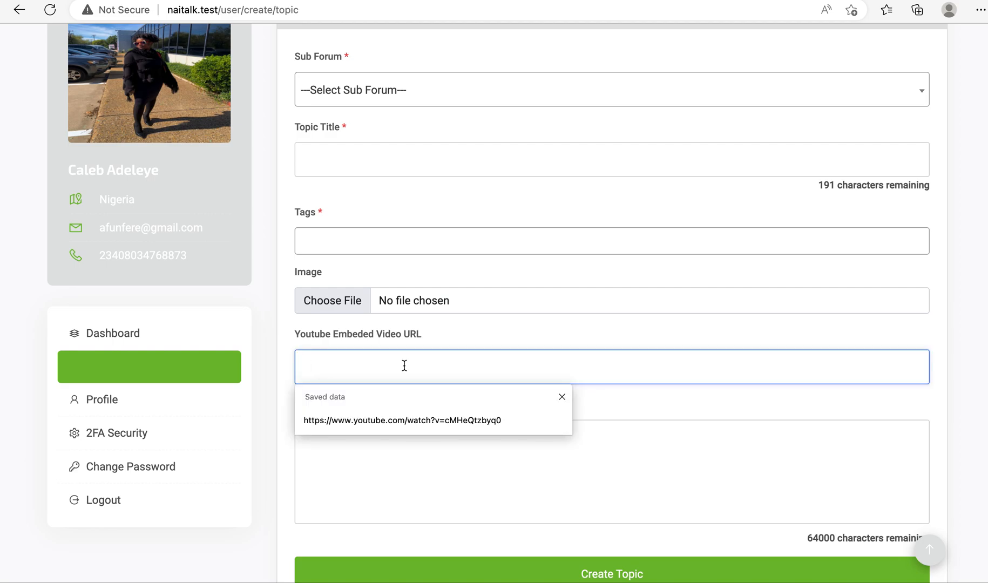
left_click(402, 420)
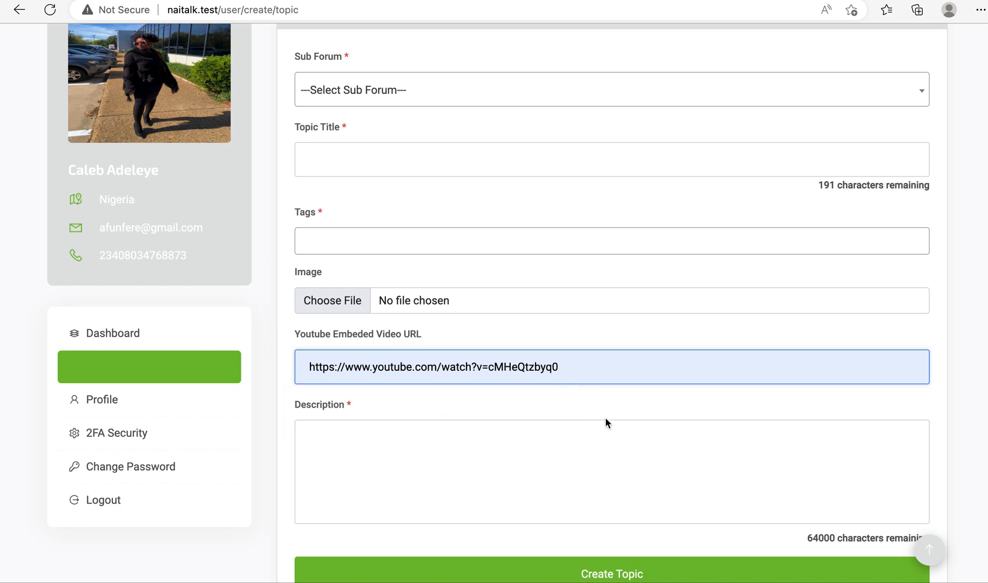
mouse_move(353, 294)
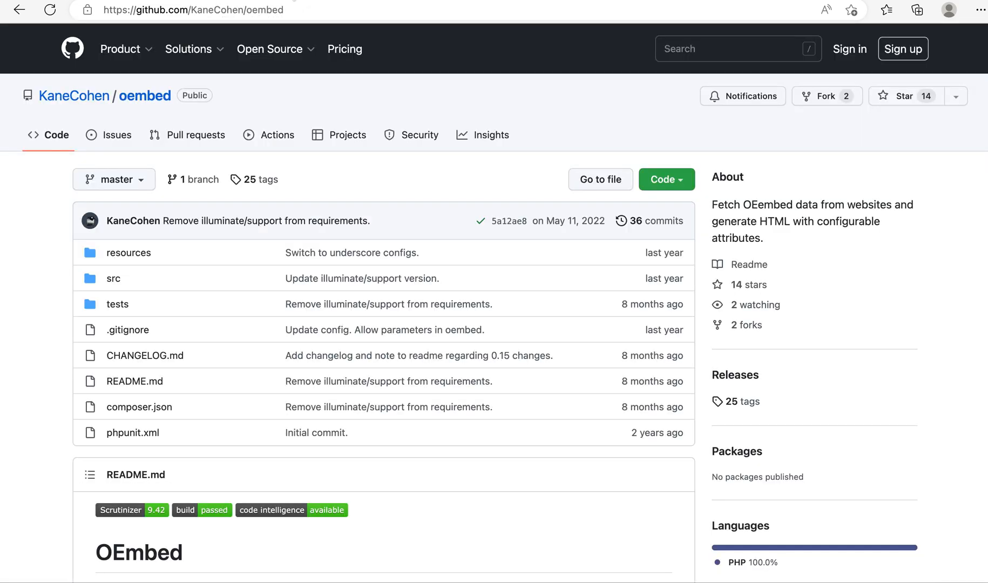
mouse_move(151, 113)
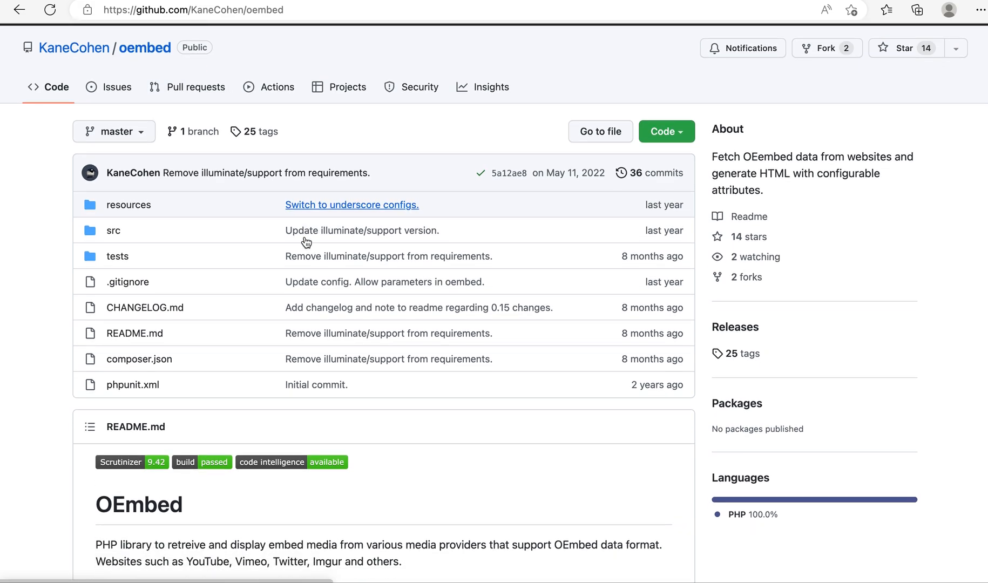
Step: Select the composer require cohensive/oembed command in the README, glance at iTerm, return to Edge
scroll("down", 3)
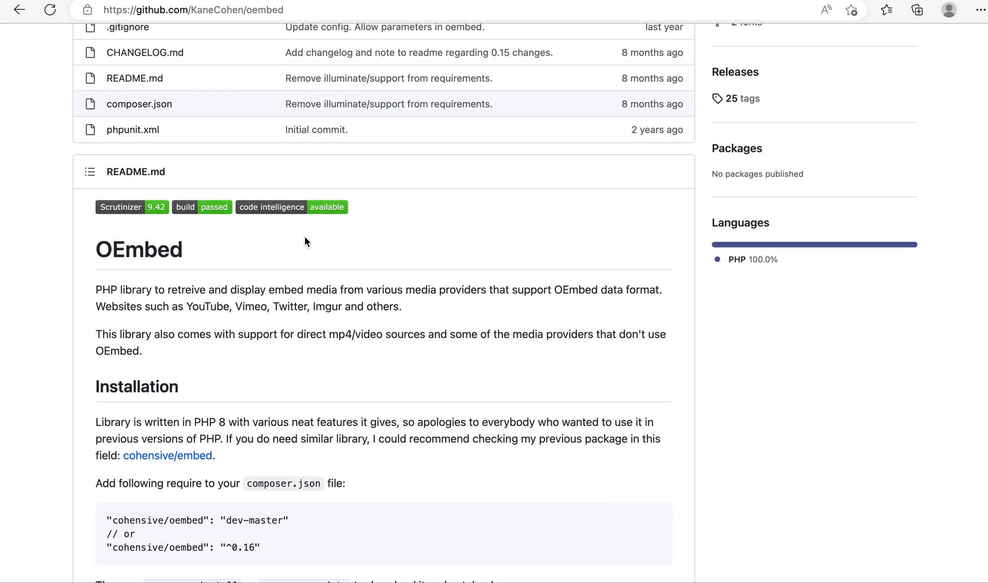
scroll("down", 3)
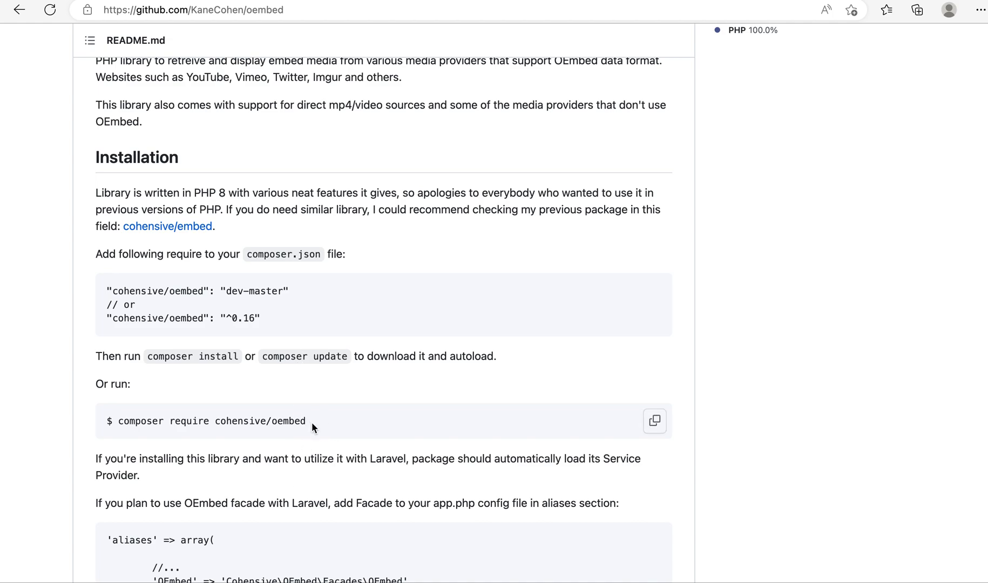
double_click(208, 421)
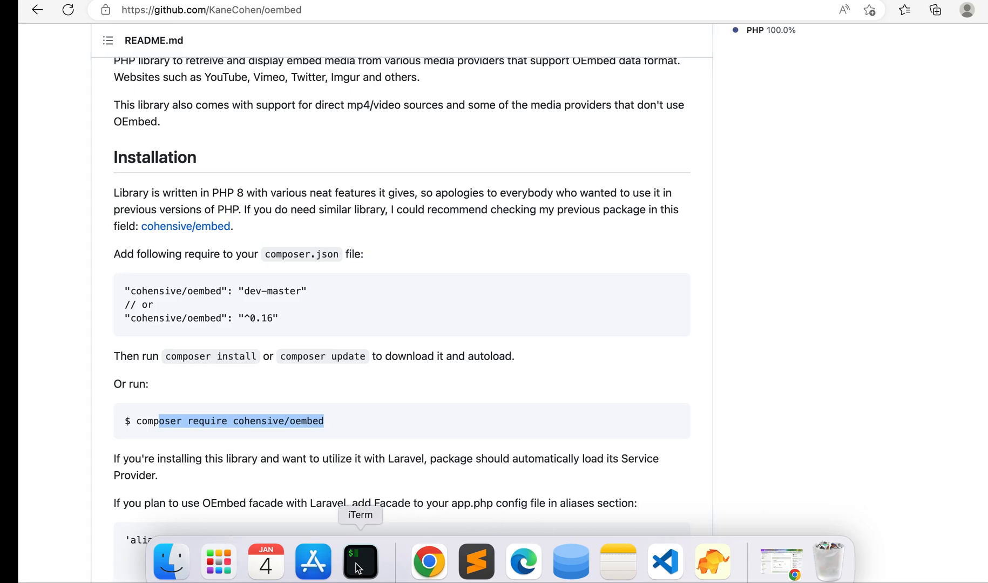
left_click(359, 561)
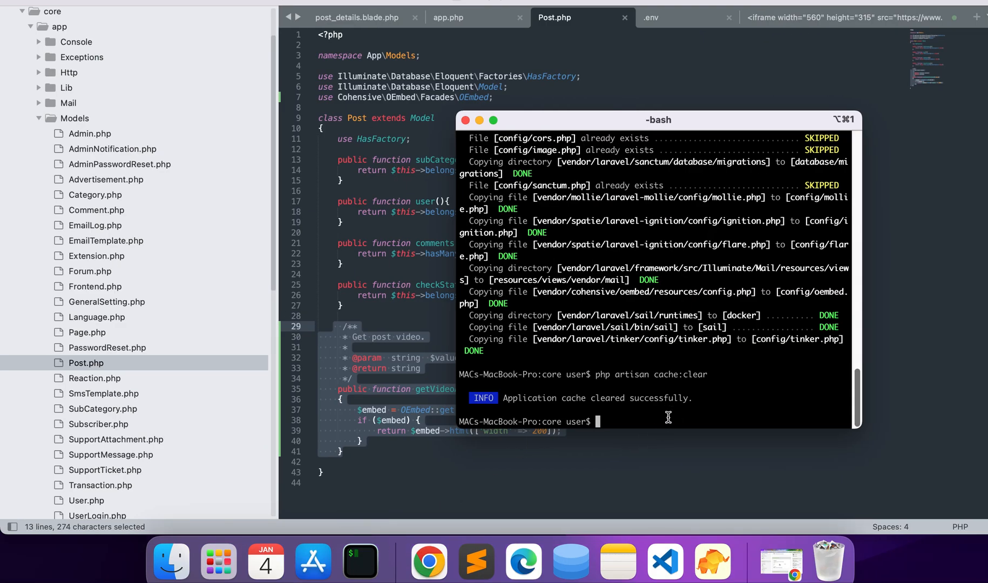
mouse_move(570, 561)
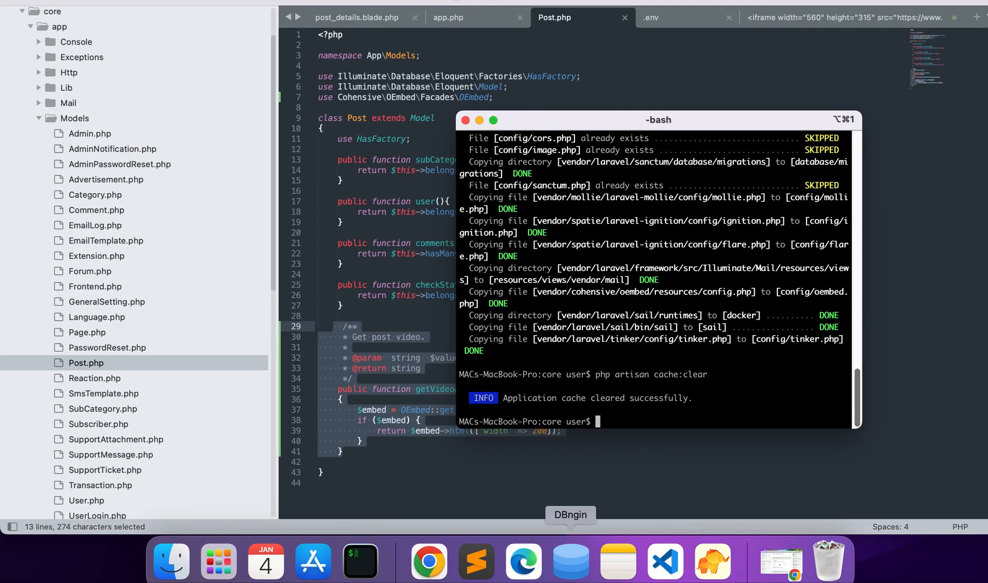
left_click(523, 559)
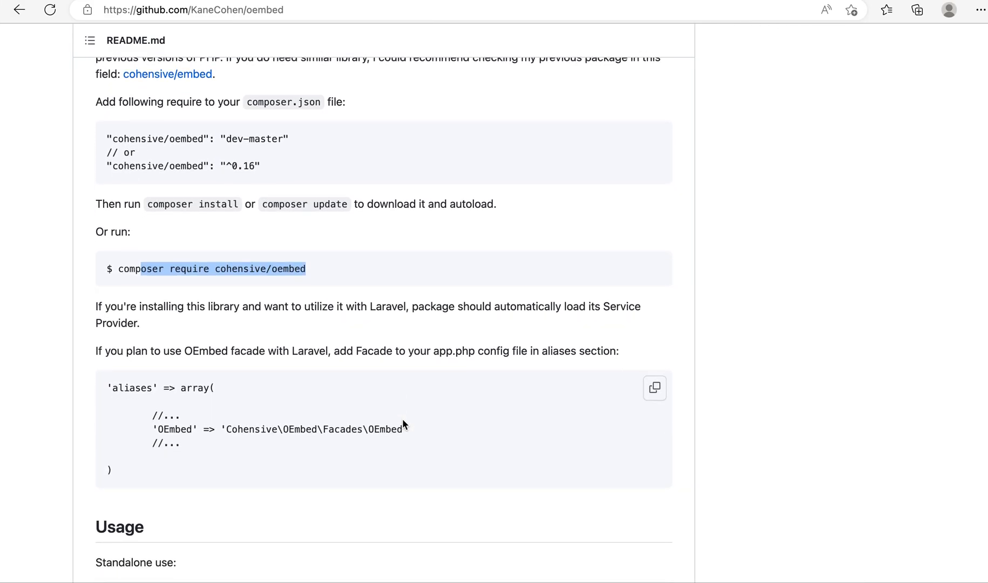
Step: Scroll the README past the aliases array down to the Usage section's standalone factory example
scroll("down", 3)
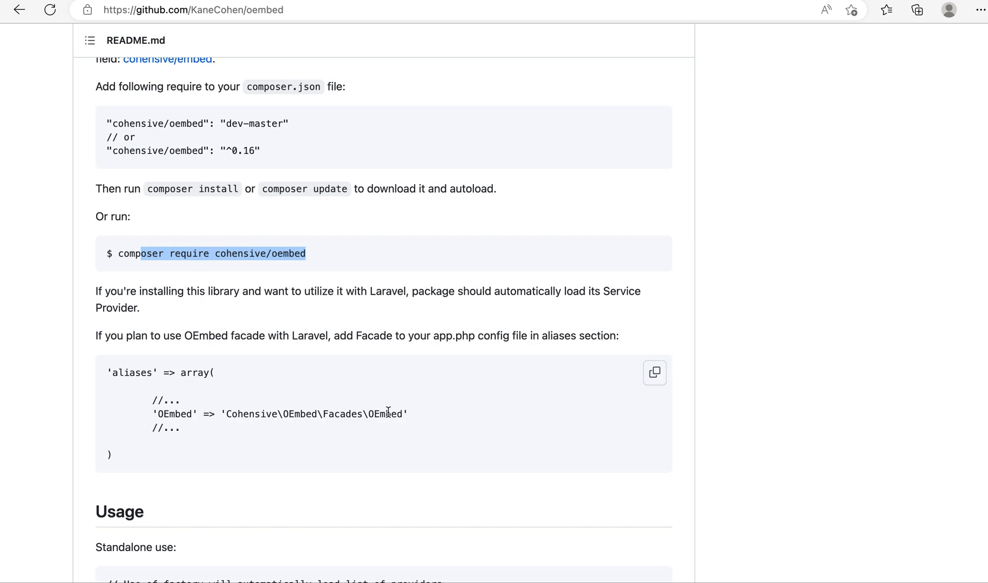
scroll("down", 3)
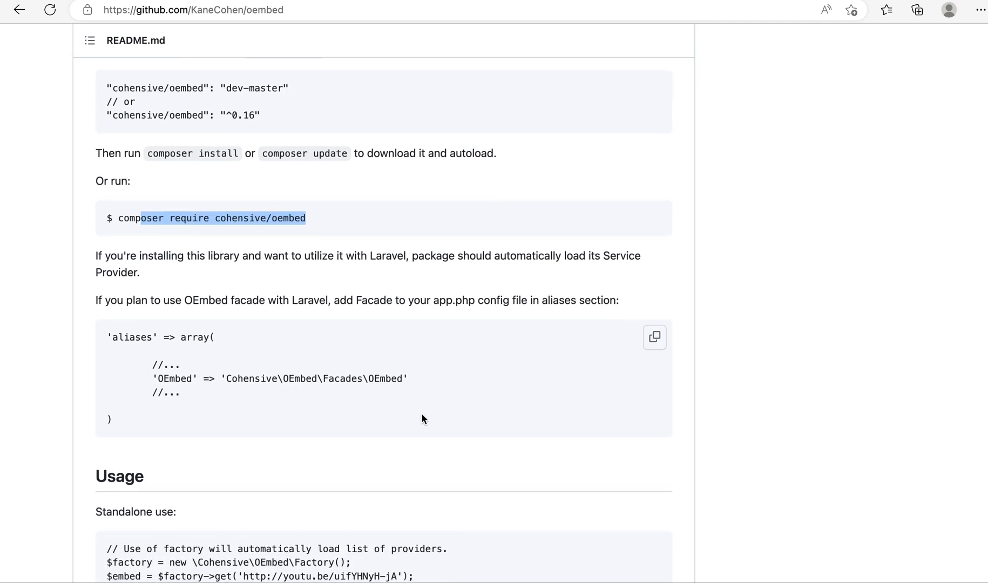
scroll("down", 3)
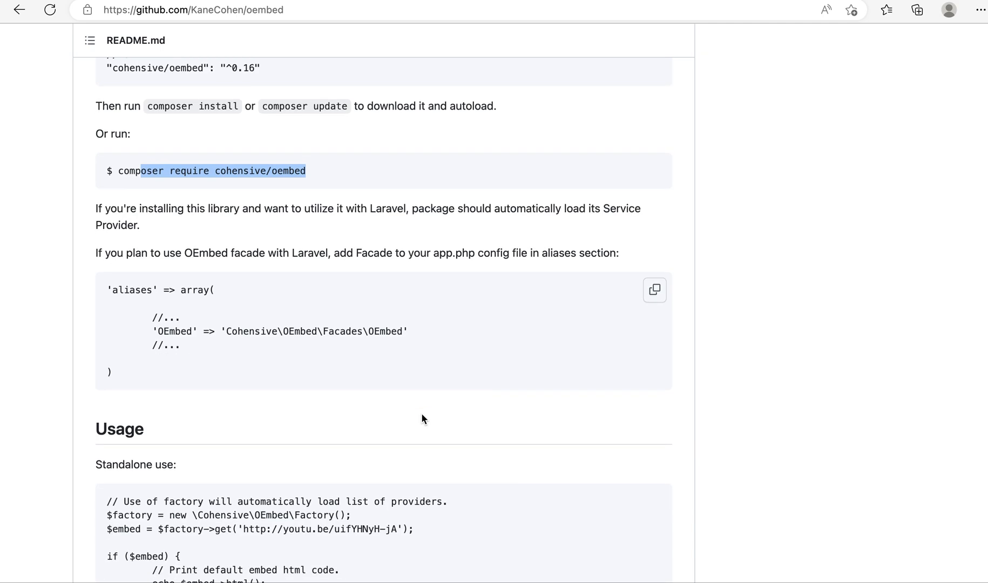
mouse_move(665, 562)
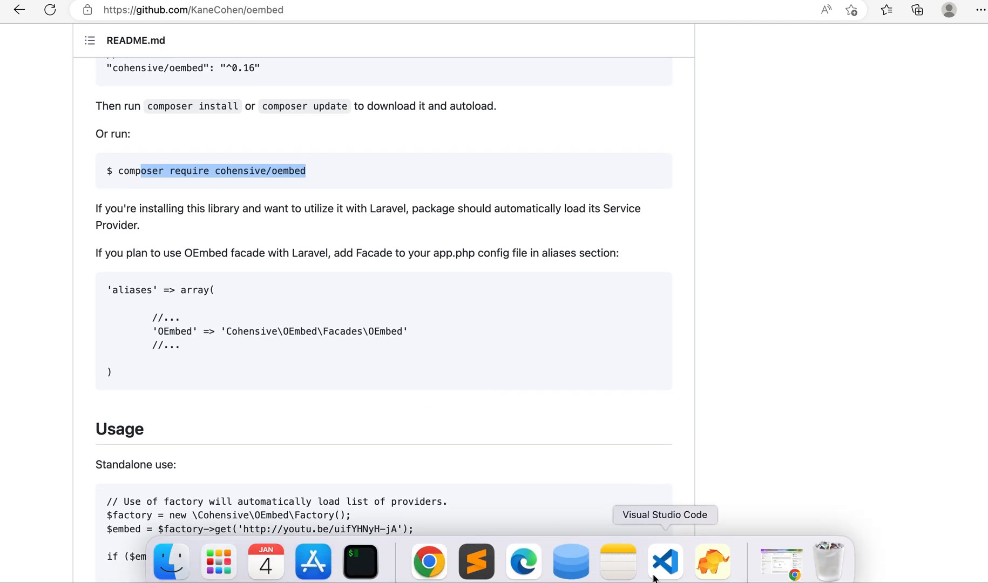
mouse_move(522, 561)
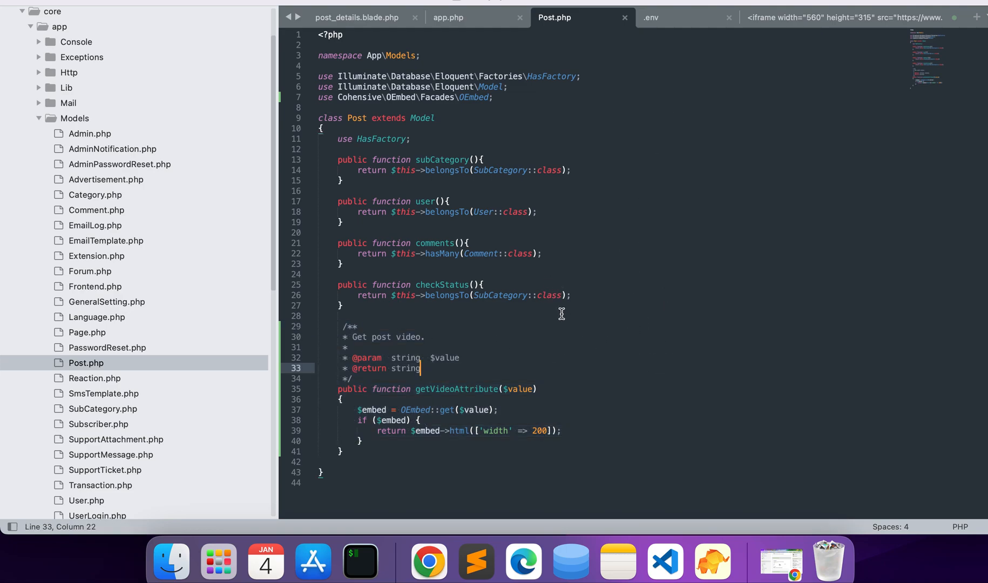
mouse_move(648, 300)
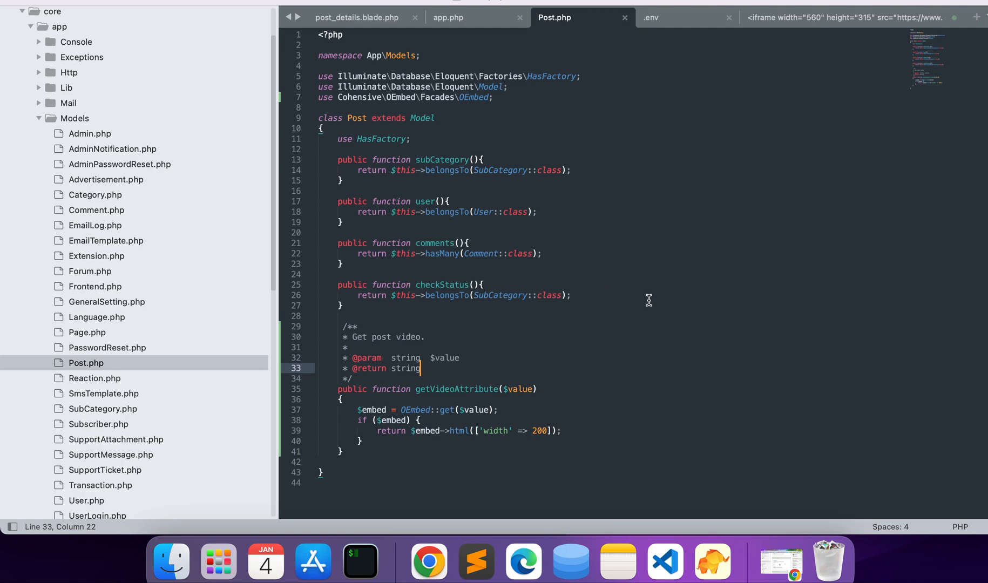
mouse_move(551, 362)
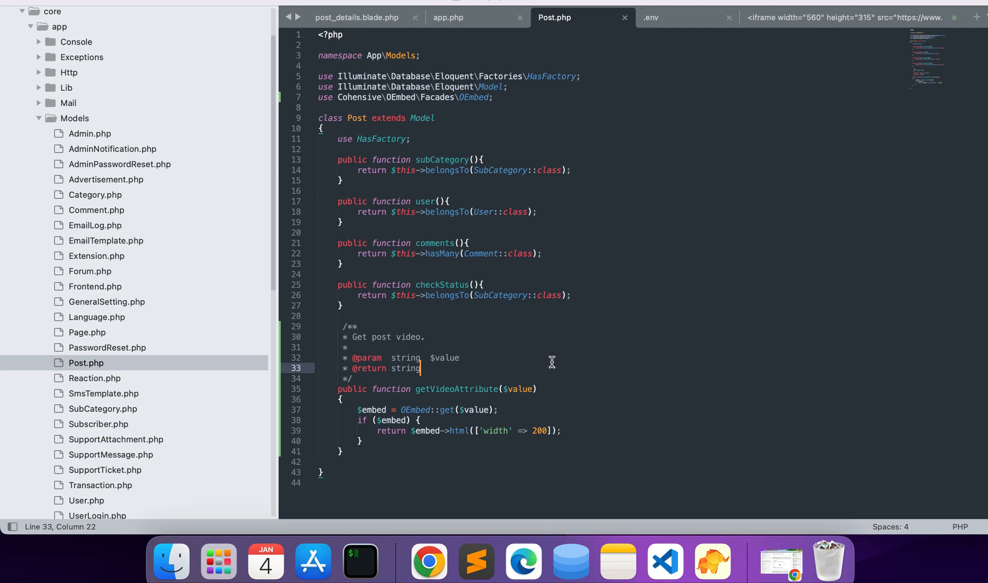
mouse_move(654, 361)
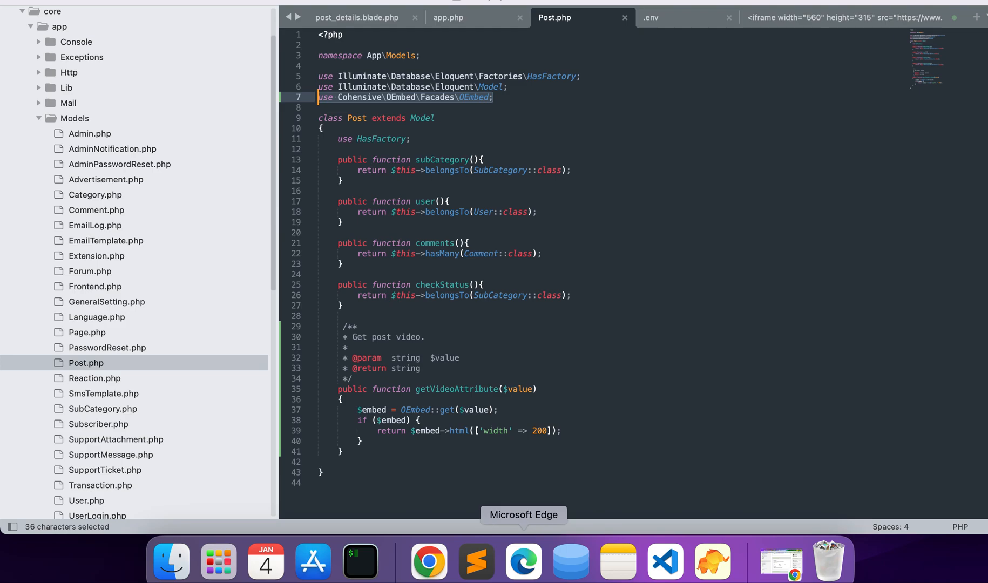
Step: Review the OEmbed facade alias snippet in the README, then return to the code editor
left_click(523, 560)
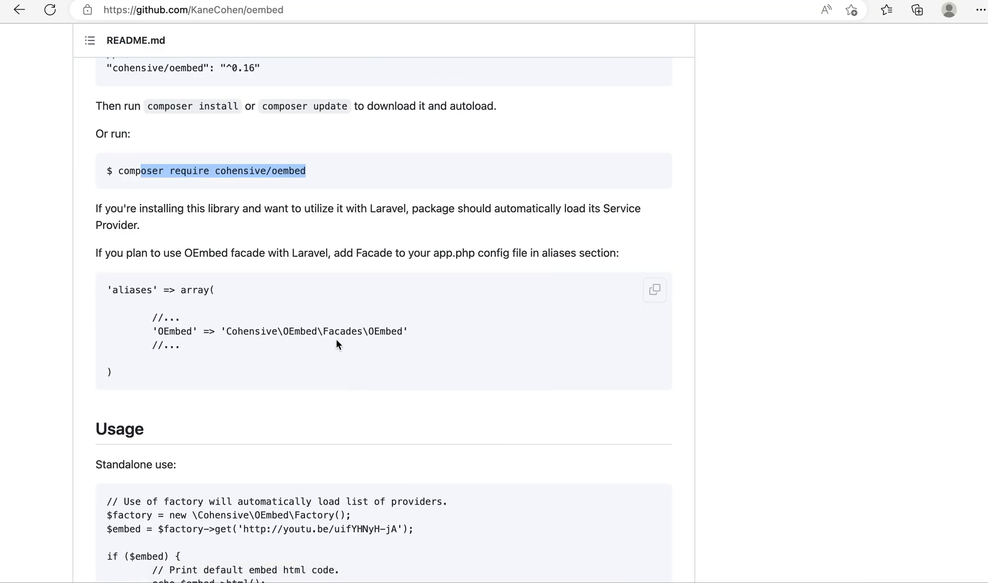
mouse_move(411, 335)
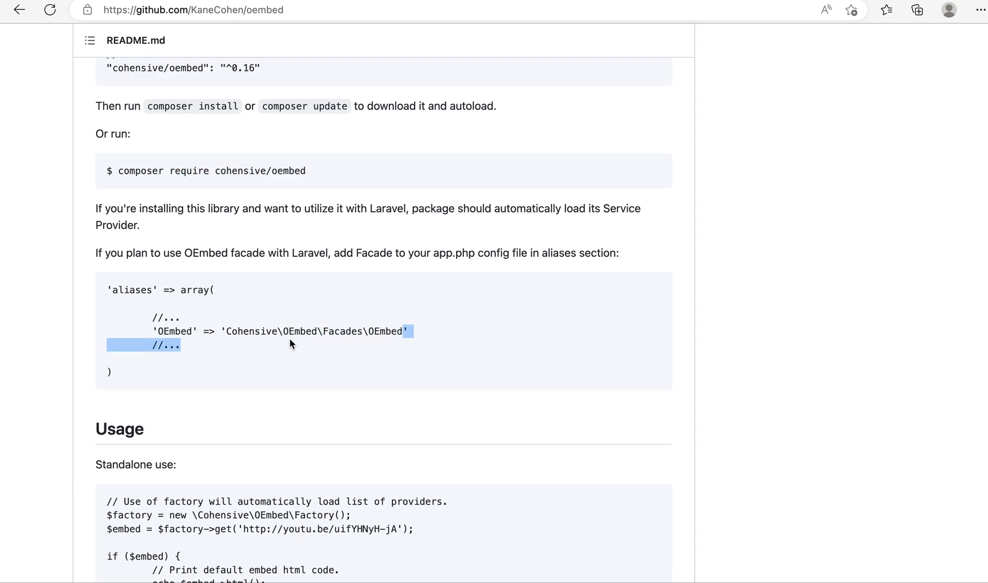
mouse_move(664, 562)
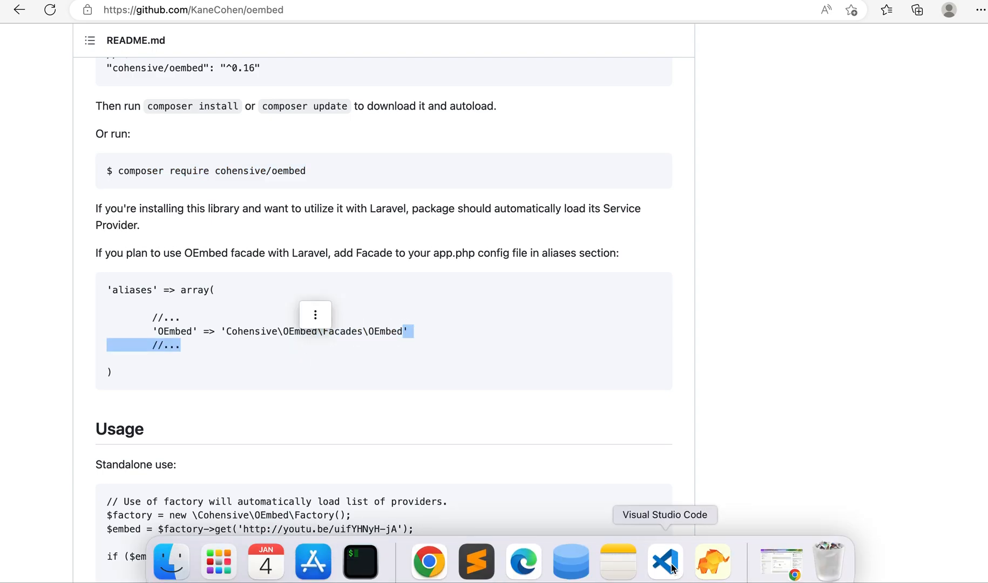
left_click(665, 561)
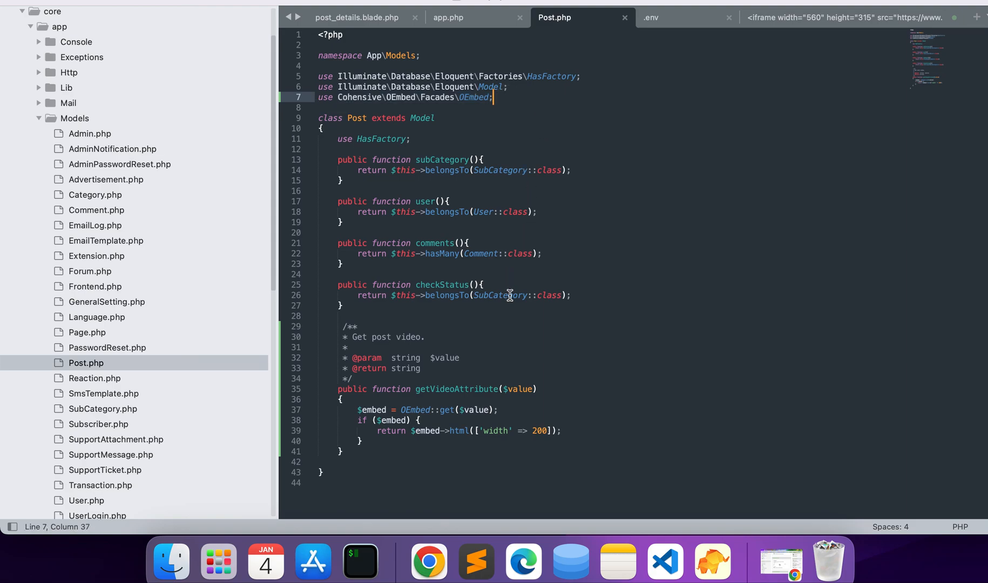
mouse_move(473, 367)
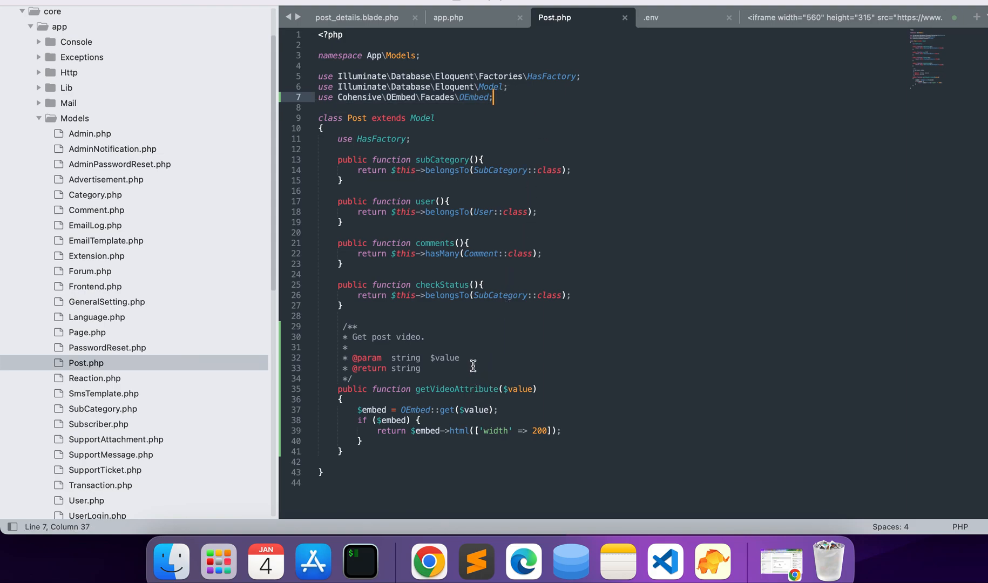
mouse_move(447, 388)
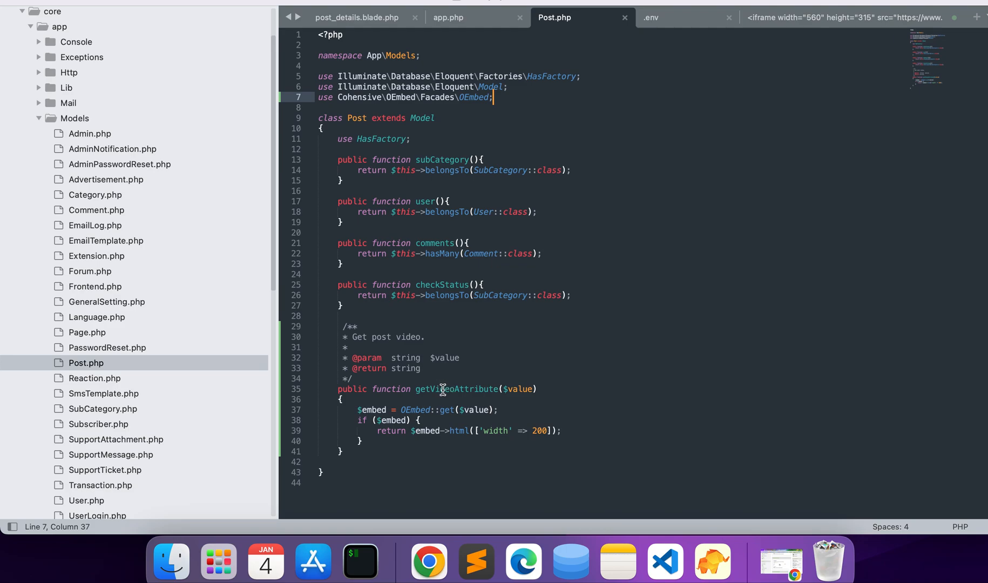
mouse_move(485, 384)
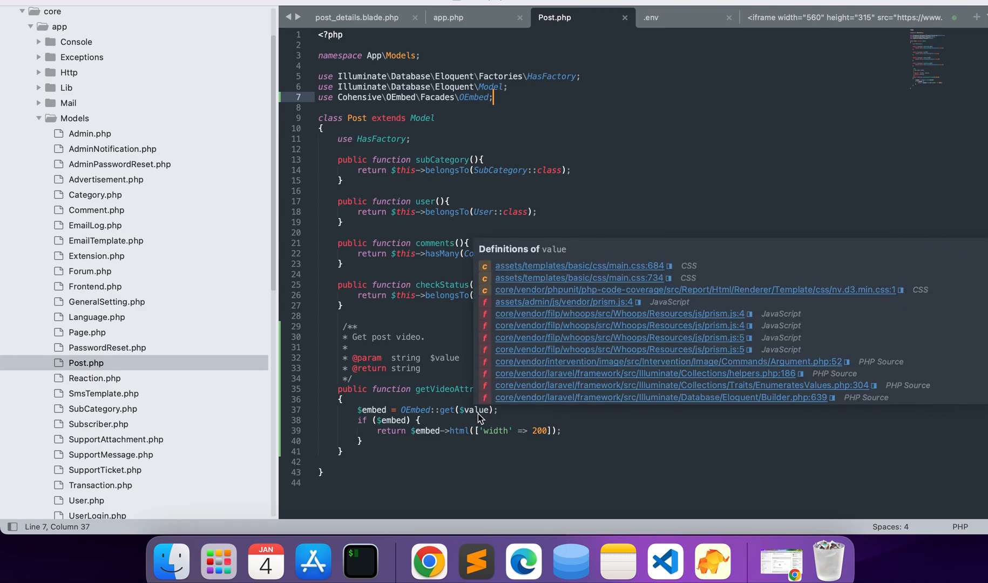
Step: Inspect getVideoAttribute in Post.php, then bring up the post_details.blade.php template
left_click(443, 383)
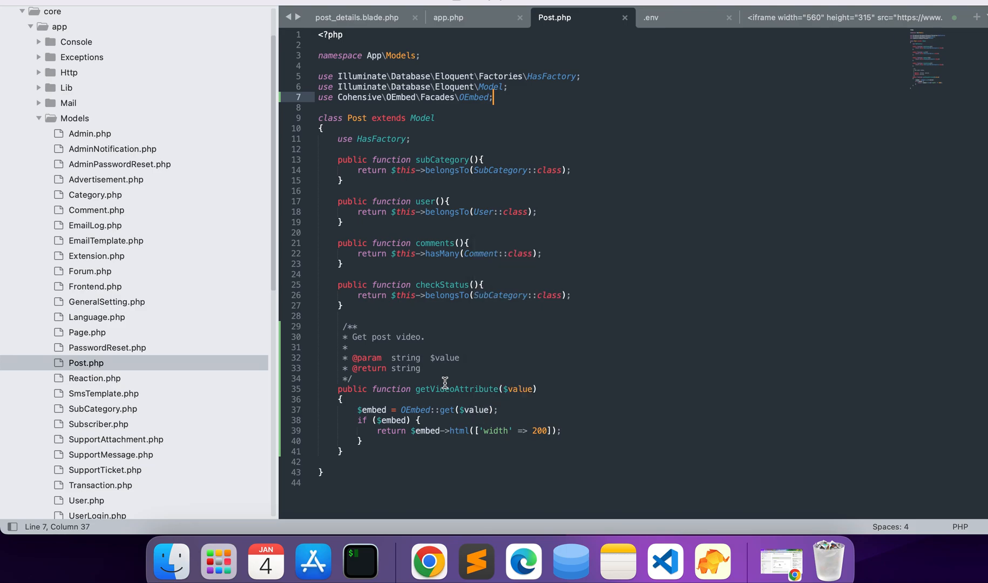
mouse_move(444, 395)
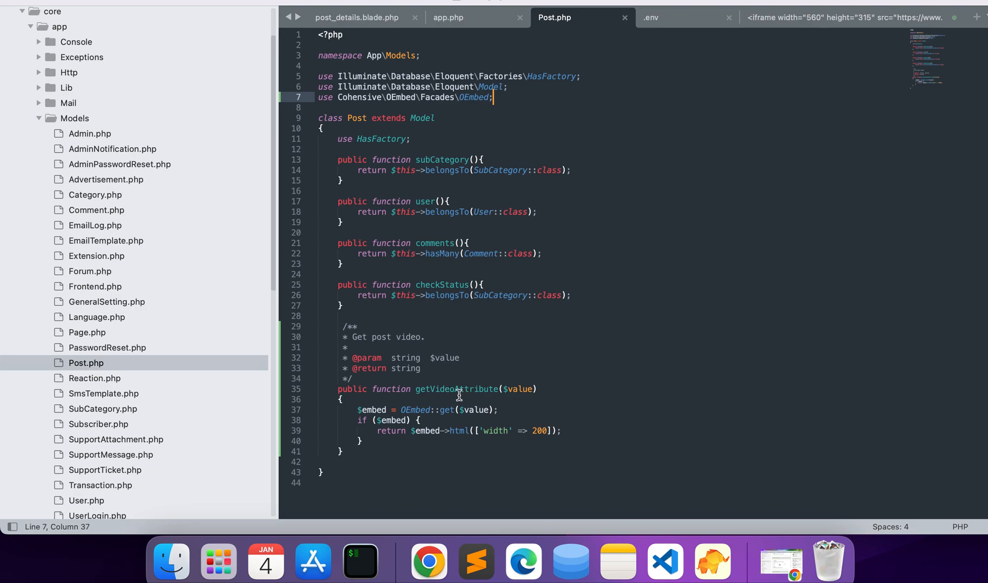
double_click(455, 389)
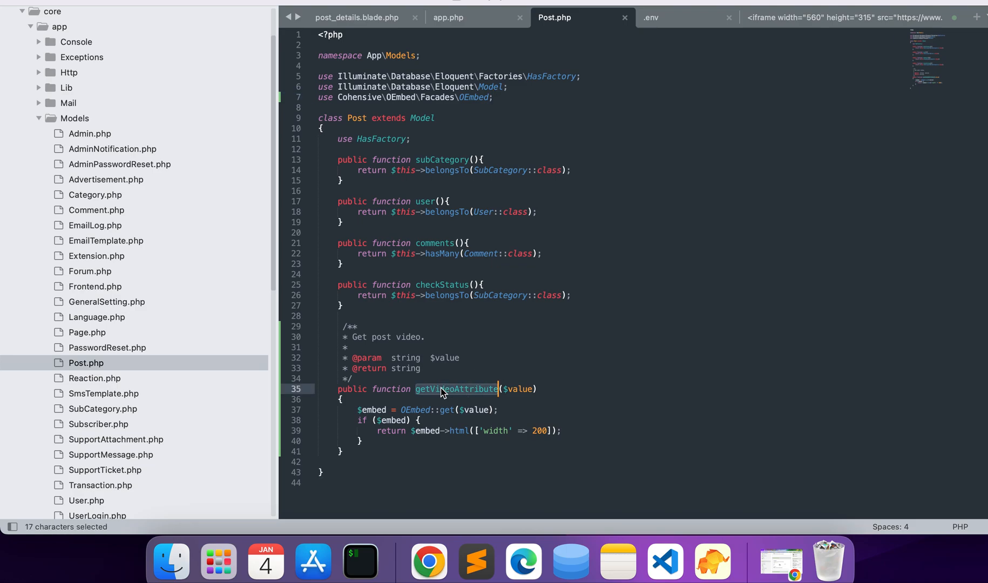
left_click(440, 389)
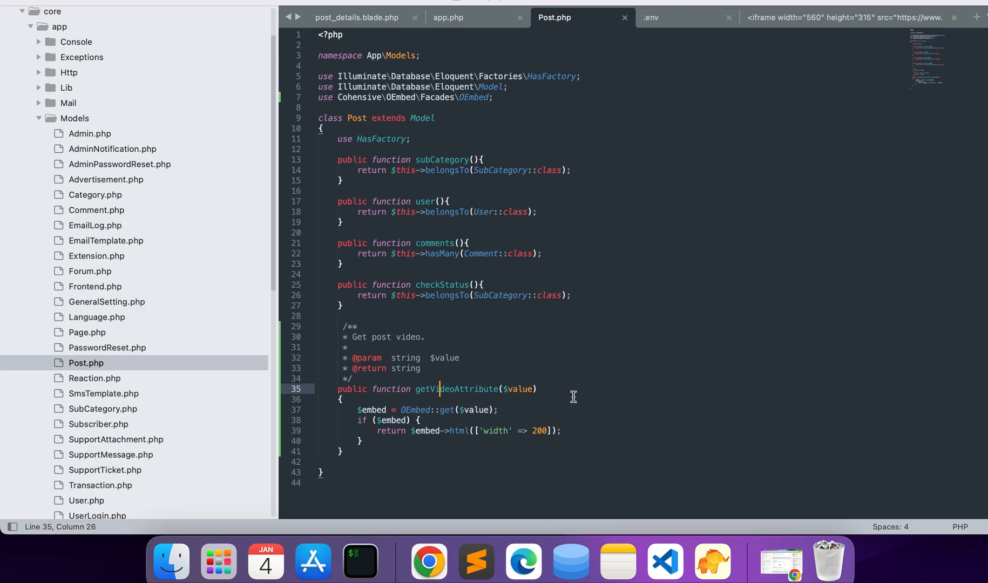
mouse_move(609, 381)
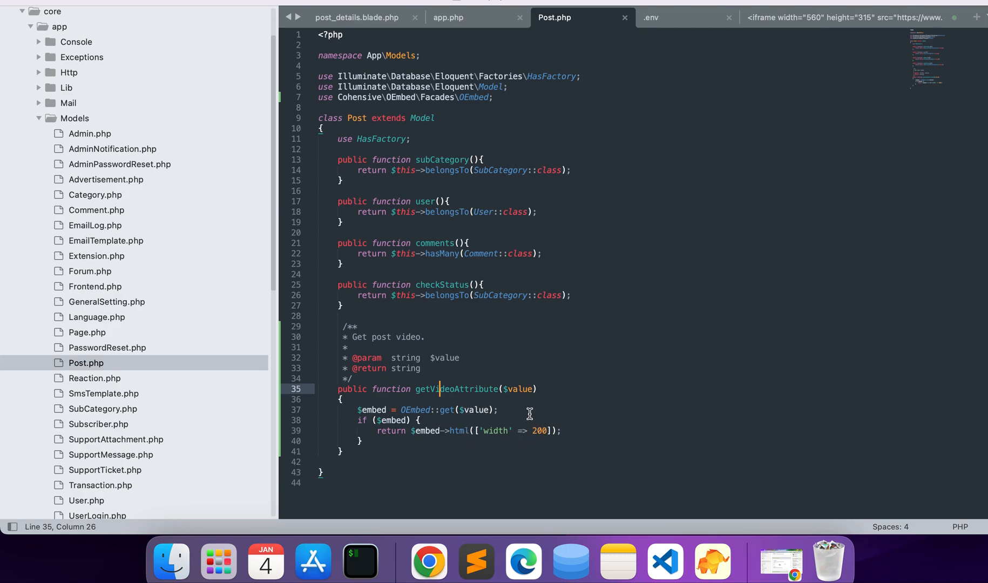
mouse_move(506, 435)
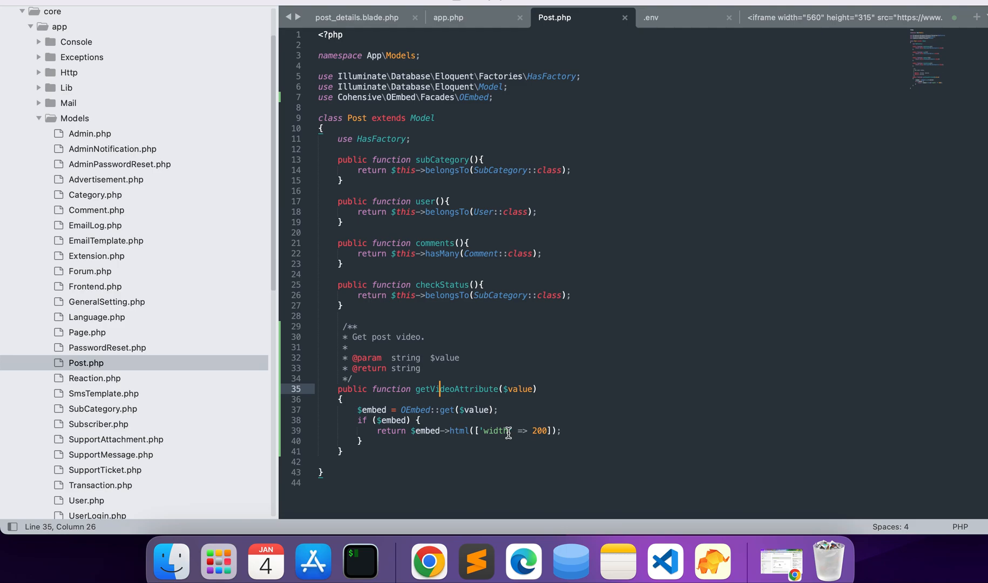
mouse_move(541, 431)
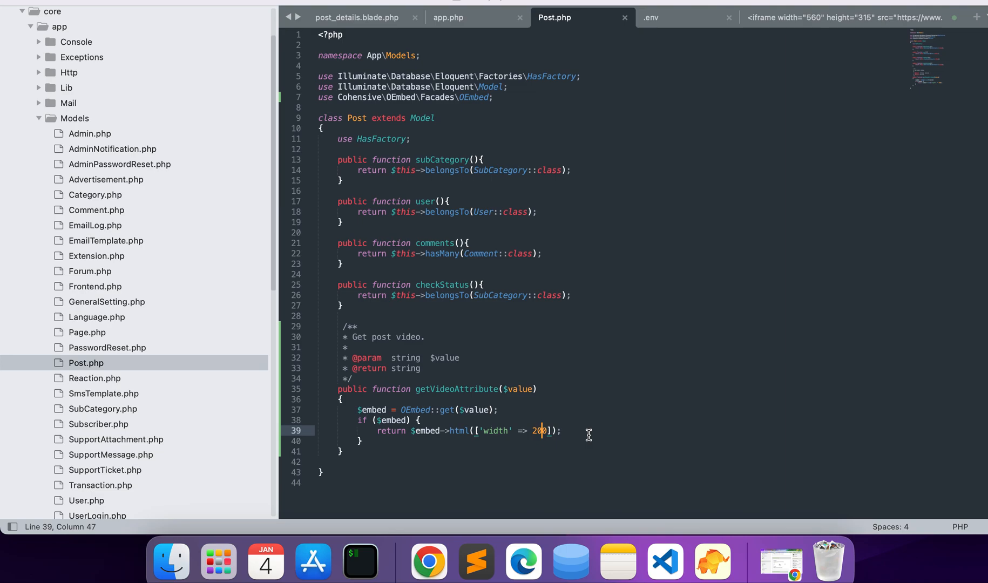
mouse_move(586, 321)
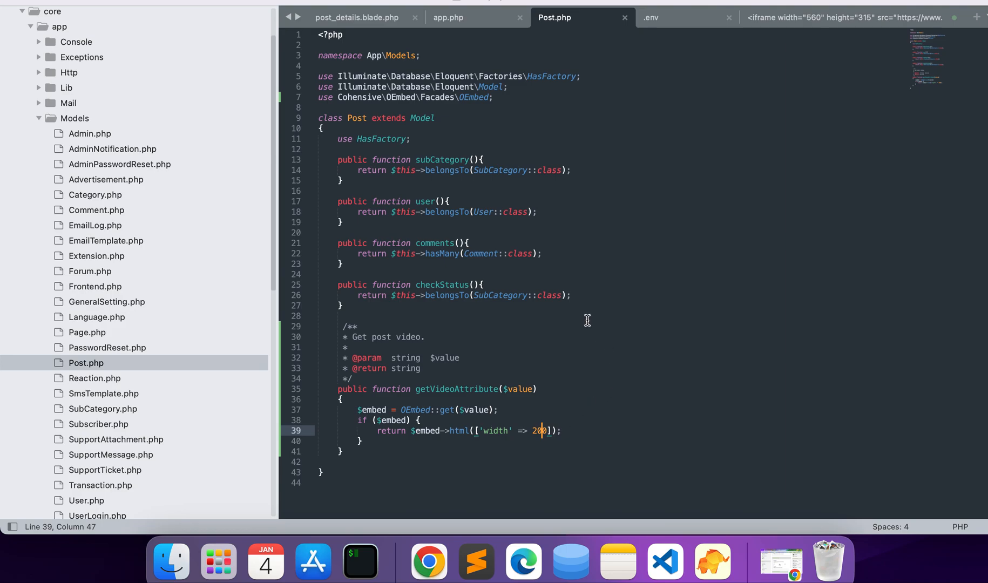
left_click(356, 18)
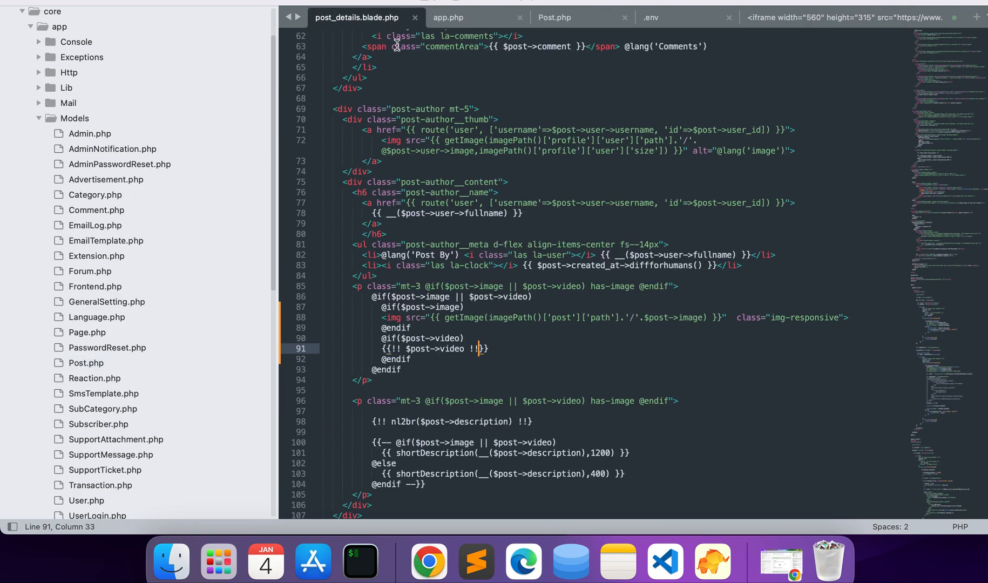
mouse_move(511, 348)
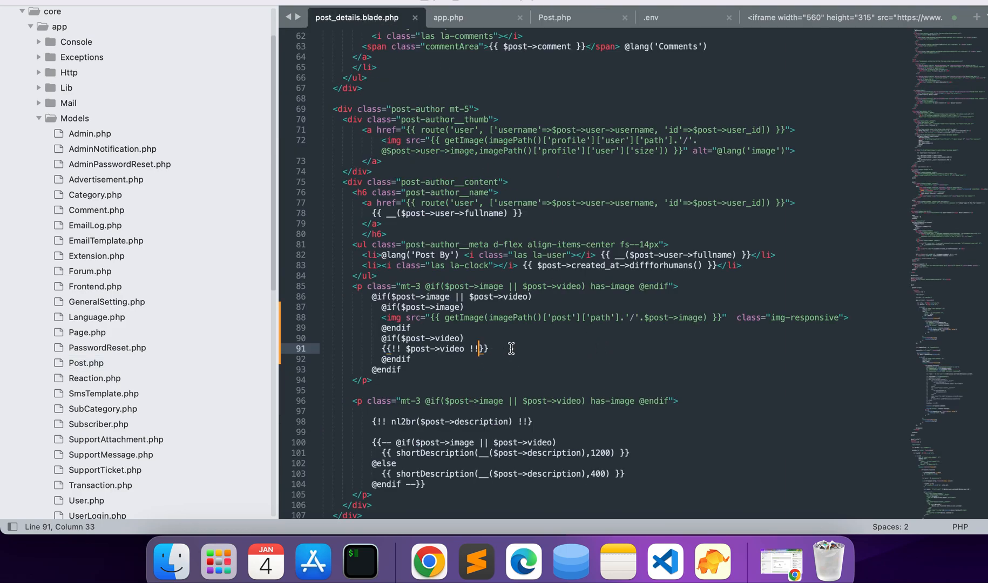
Step: Select $post->video on line 91 of the template, then switch to Microsoft Edge
double_click(438, 348)
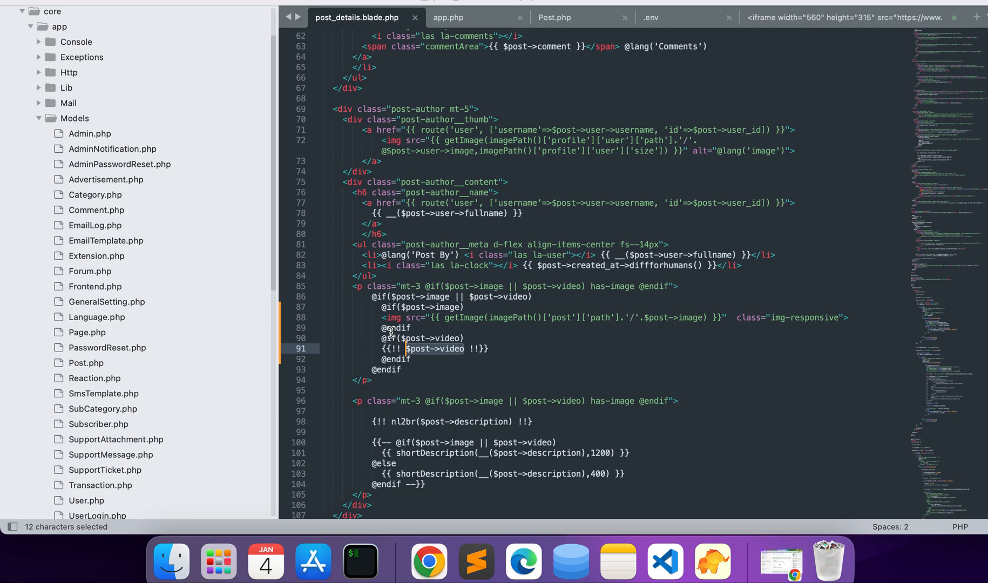
mouse_move(427, 332)
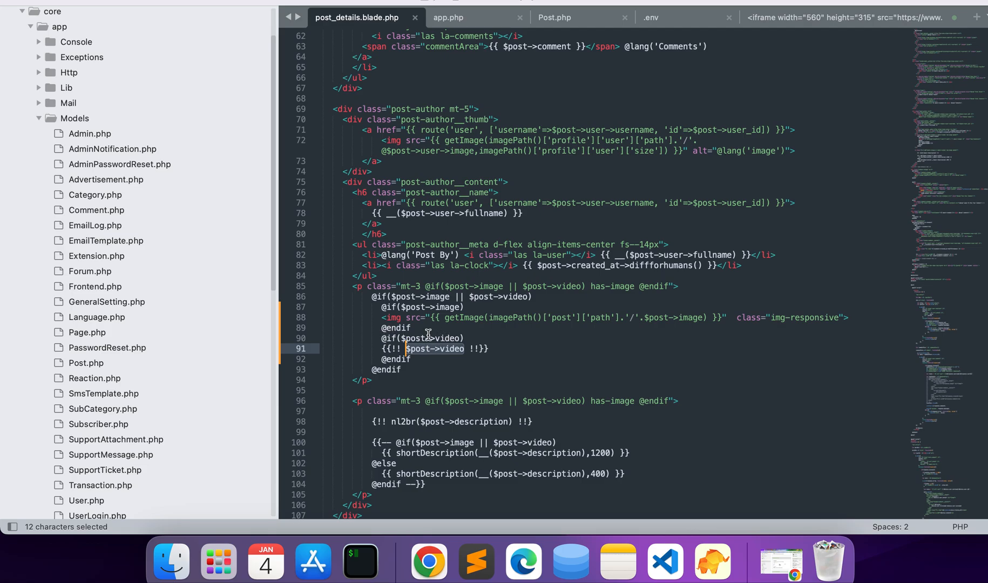
mouse_move(443, 335)
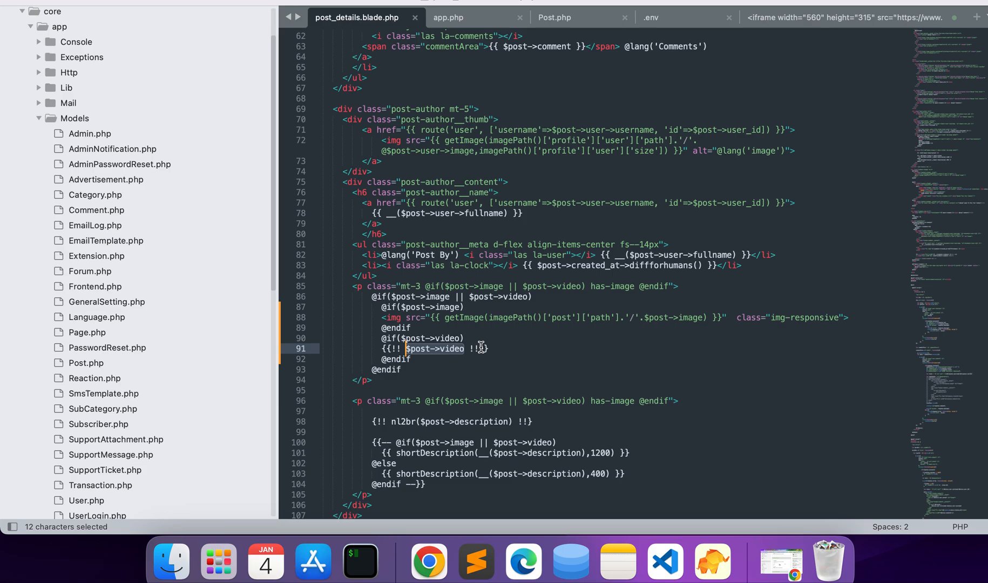
mouse_move(523, 561)
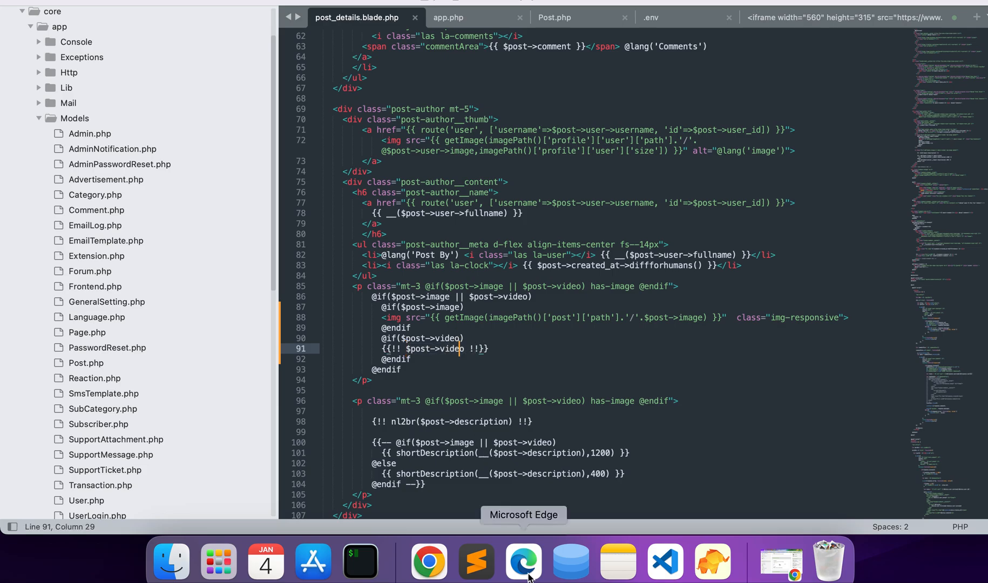
left_click(523, 559)
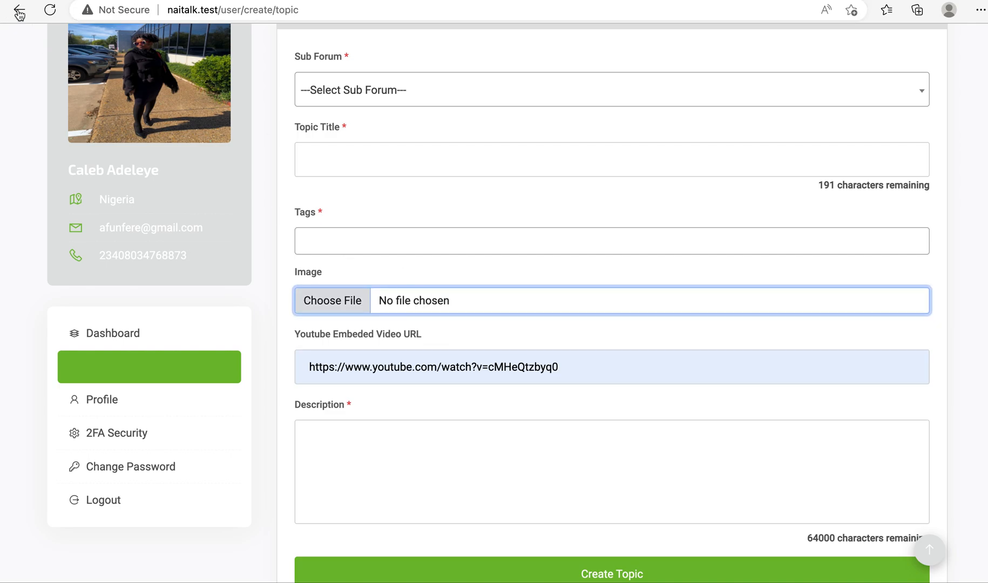
Step: Go back to the LARAVEL 9 topic page showing the embedded YouTube player, then return to Sublime Text
left_click(331, 300)
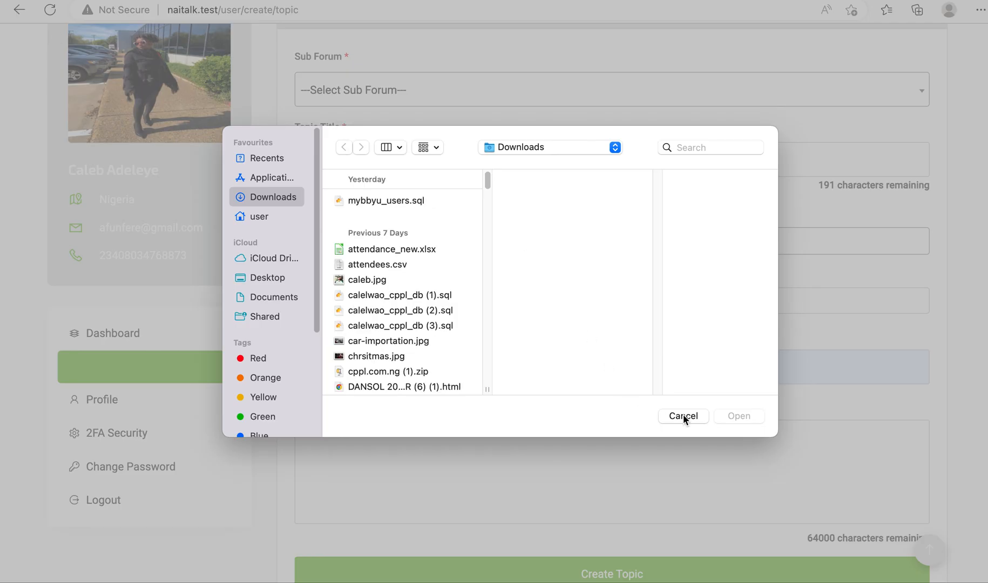
left_click(681, 416)
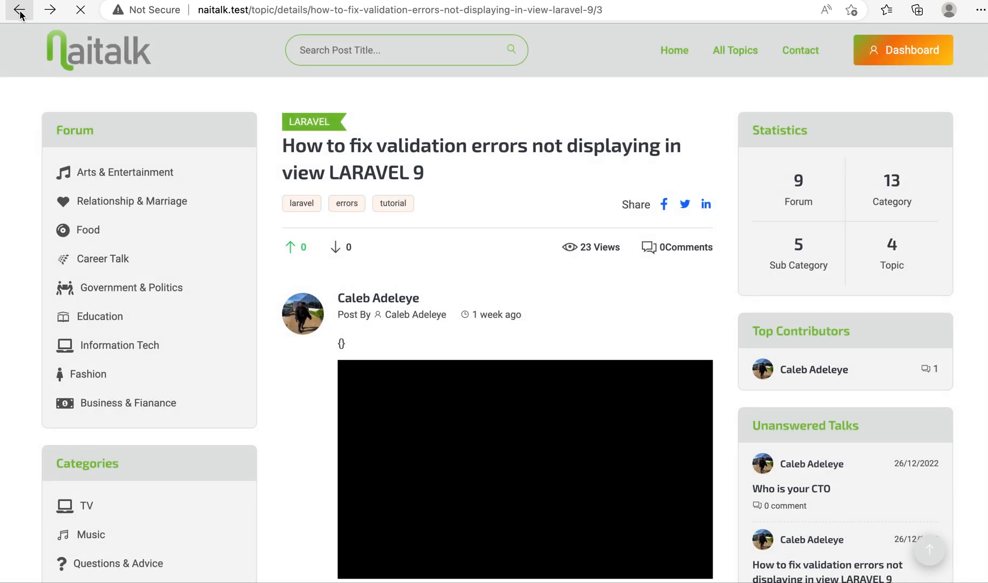
scroll("down", 3)
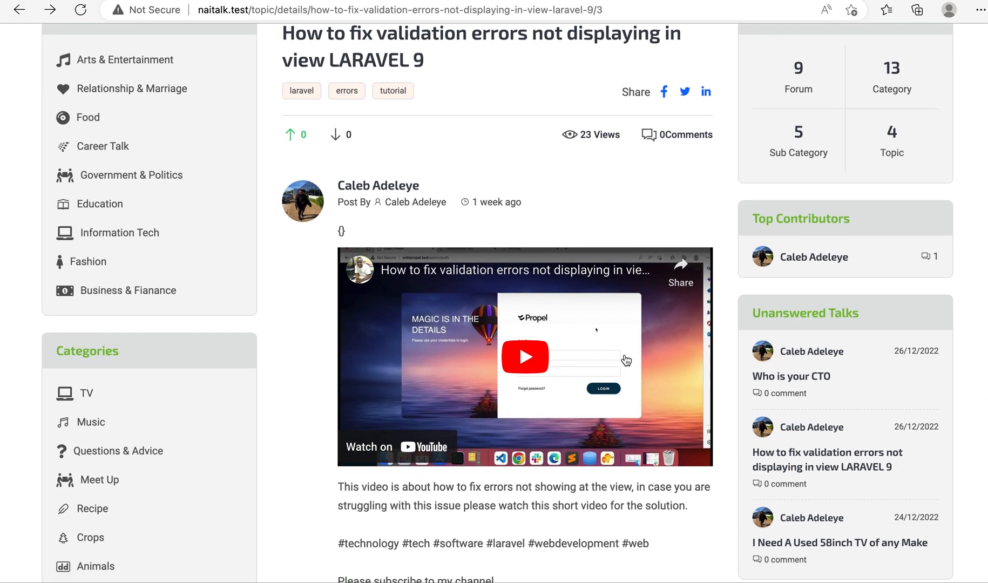
mouse_move(476, 561)
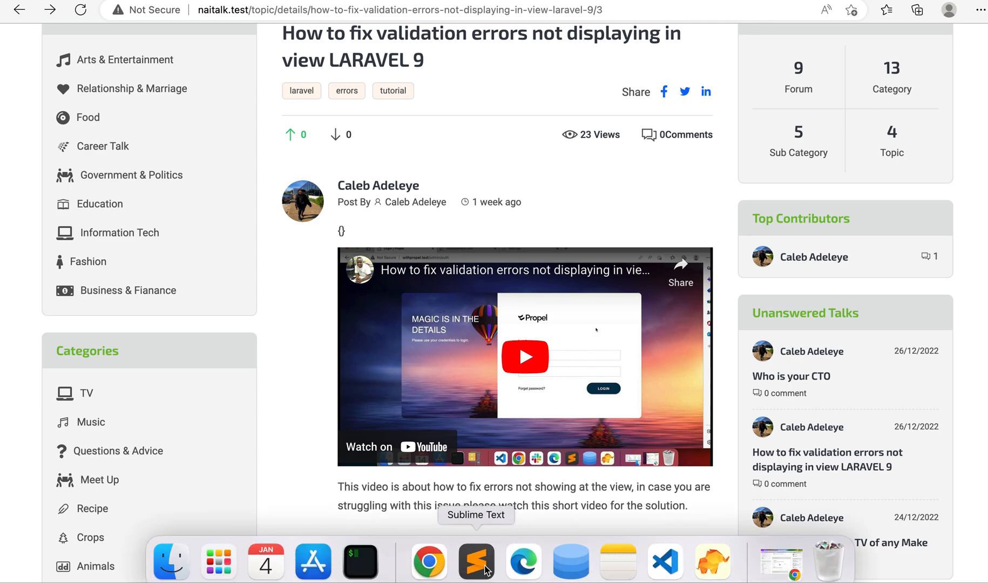
left_click(476, 560)
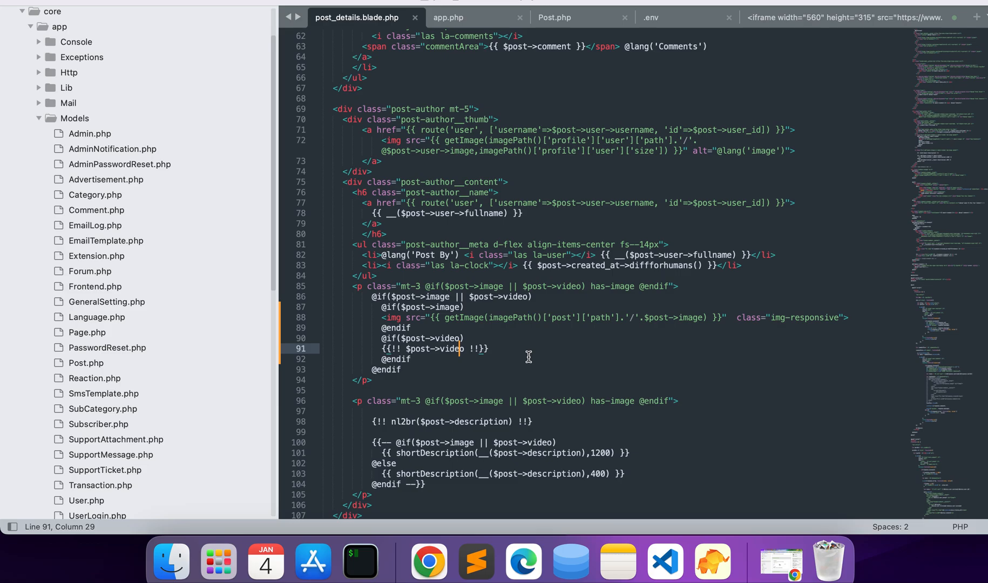
mouse_move(427, 351)
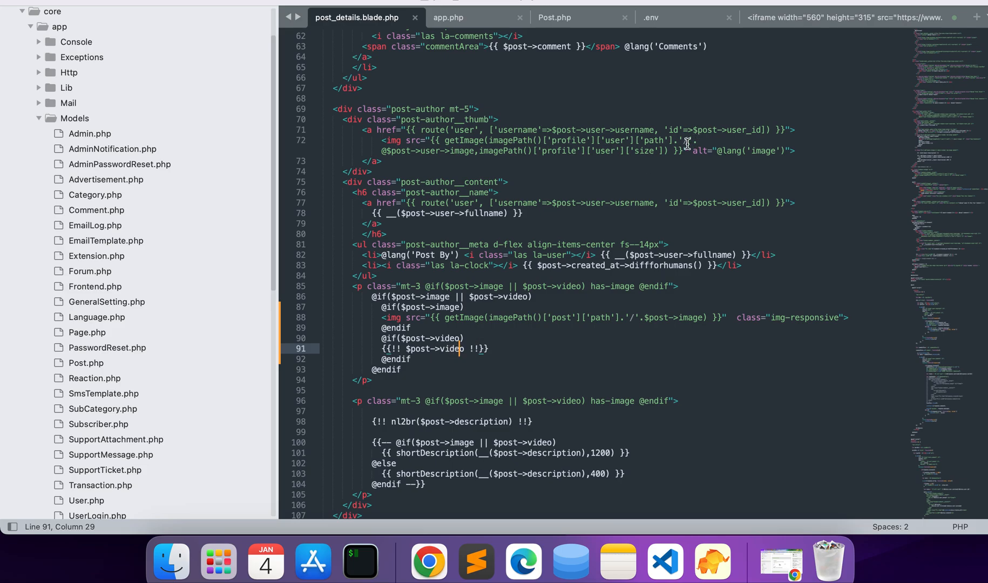
Step: Switch from the template tab back to Post.php with its getVideoAttribute accessor
left_click(555, 18)
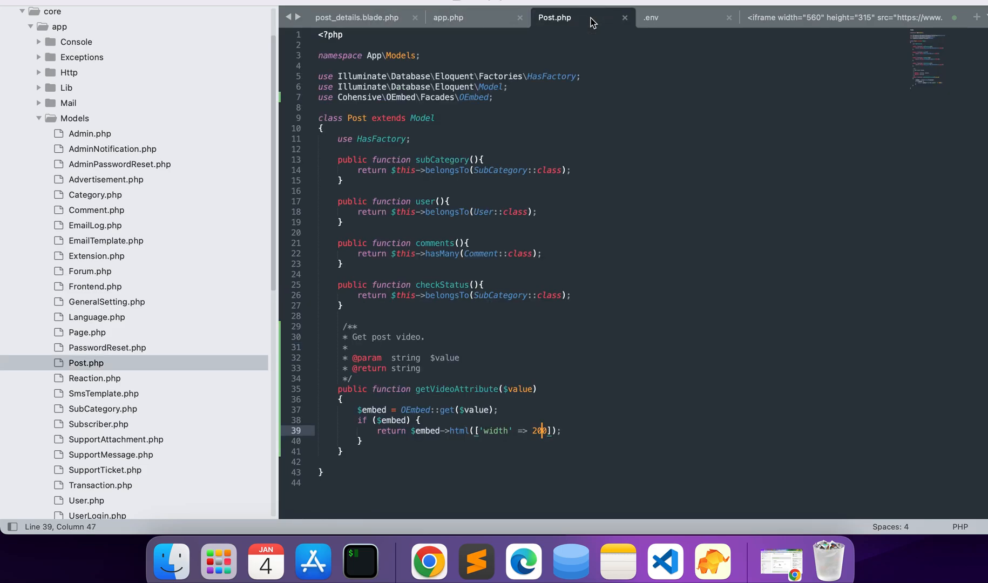